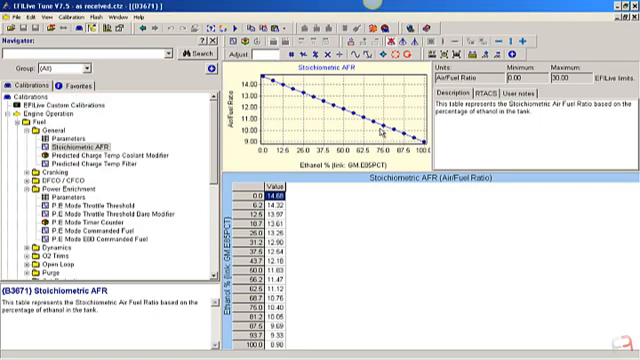
mouse_move(387, 132)
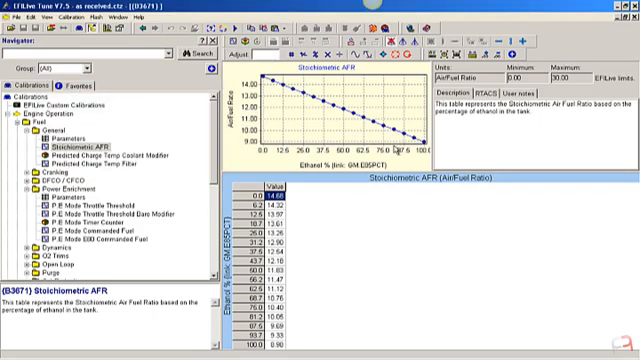
mouse_move(395, 135)
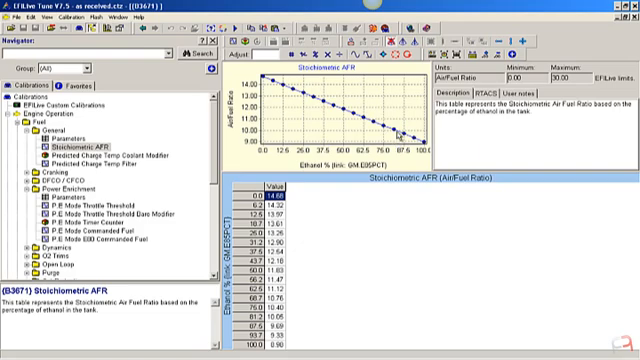